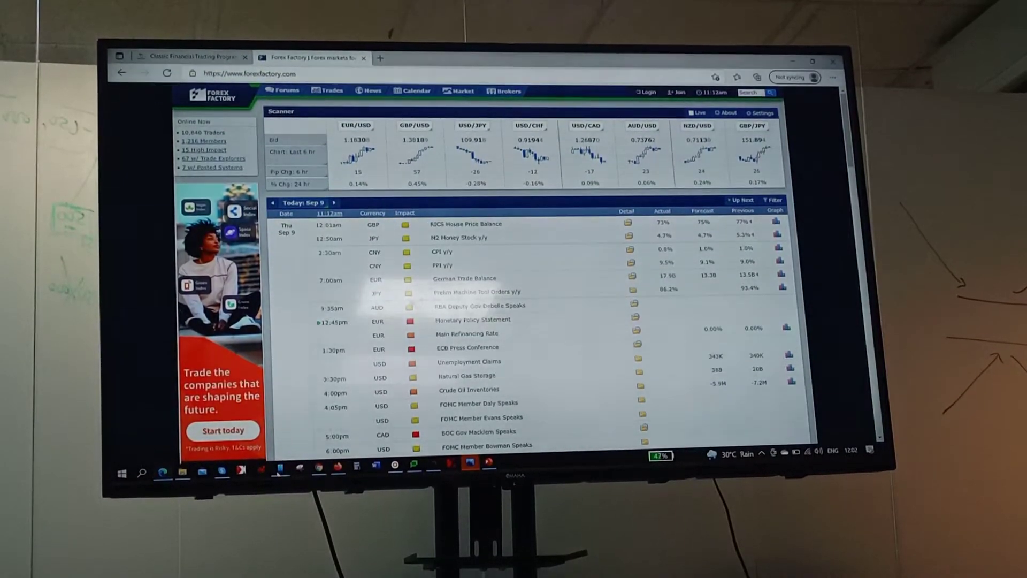
# Reload the Forex Factory Sep 9 calendar and bring up the mirrored phone screen beside it.
pyautogui.click(167, 74)
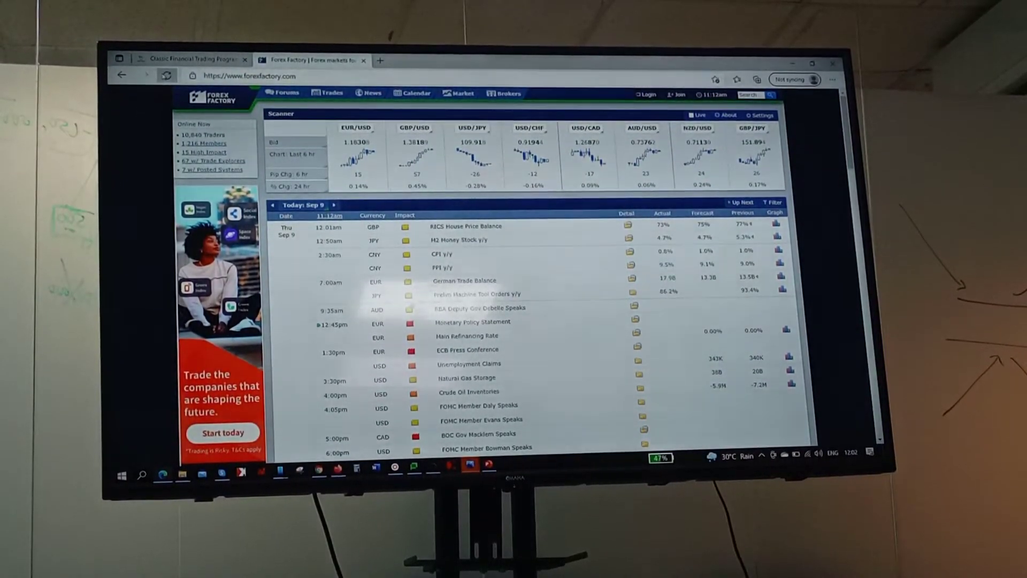
pyautogui.click(167, 74)
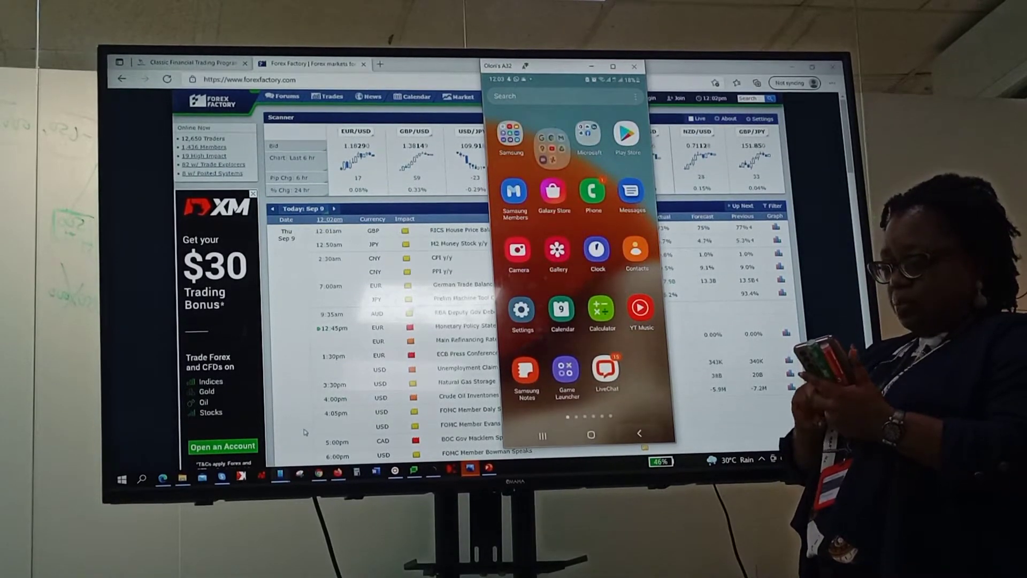
# Show the phone's recent-apps overview with the trading account card visible.
pyautogui.hscroll(-3)
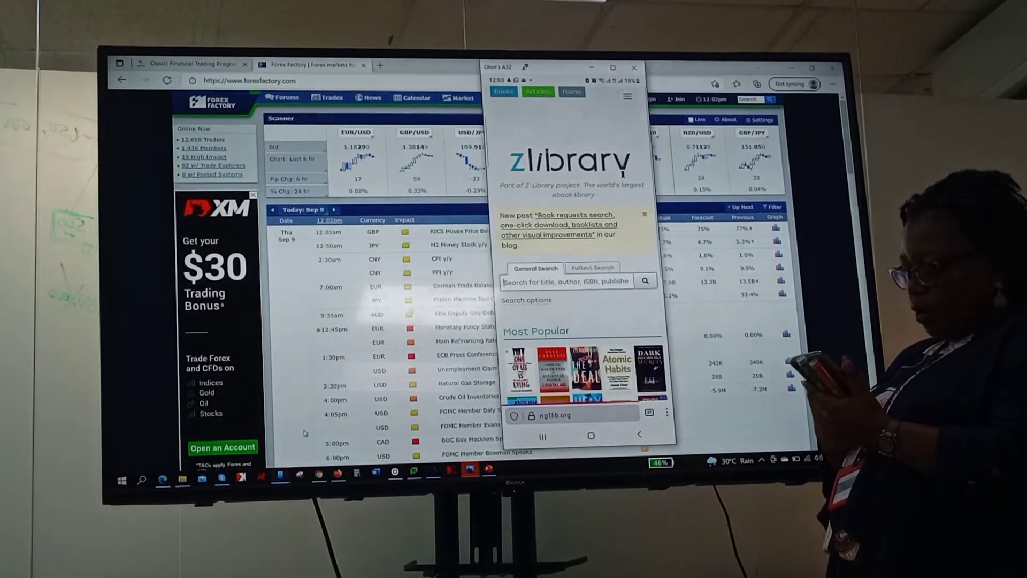
pyautogui.click(666, 411)
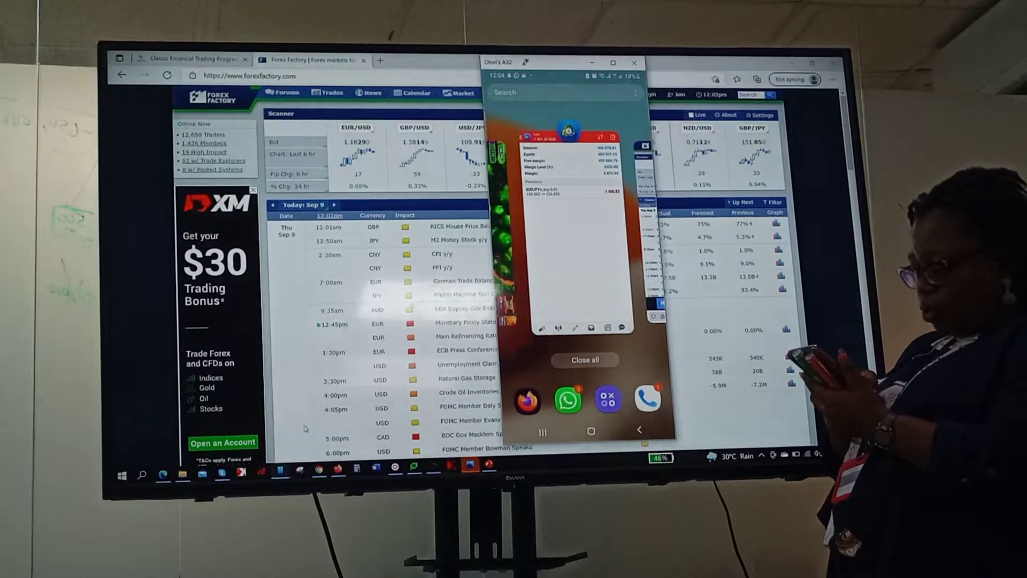
# Load forexfactory.com's Sep 9 calendar in the phone's Chrome browser.
pyautogui.click(583, 359)
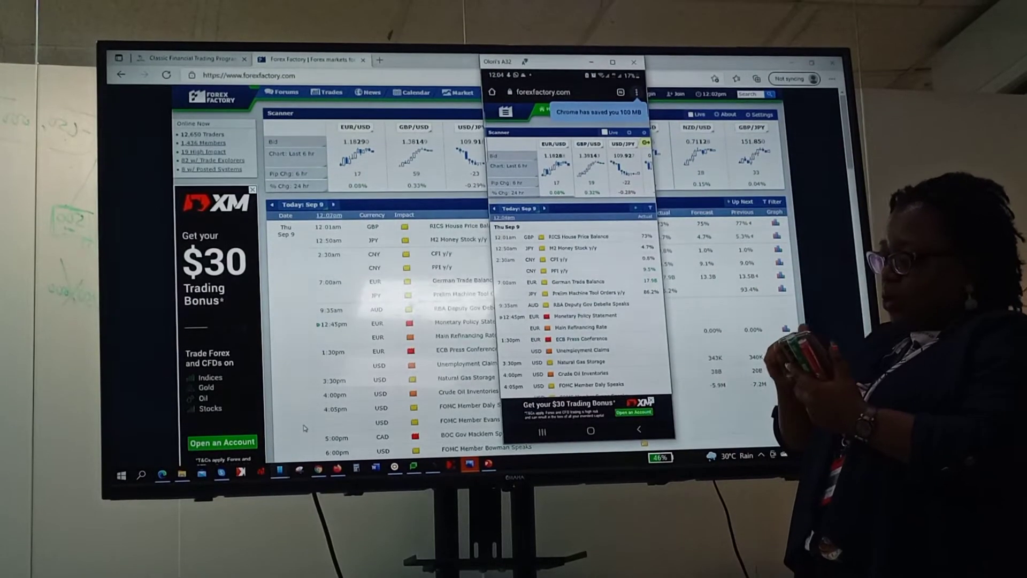
# Dismiss the phone mirror and head to Forex Factory's time zone settings from the header clock.
pyautogui.click(640, 92)
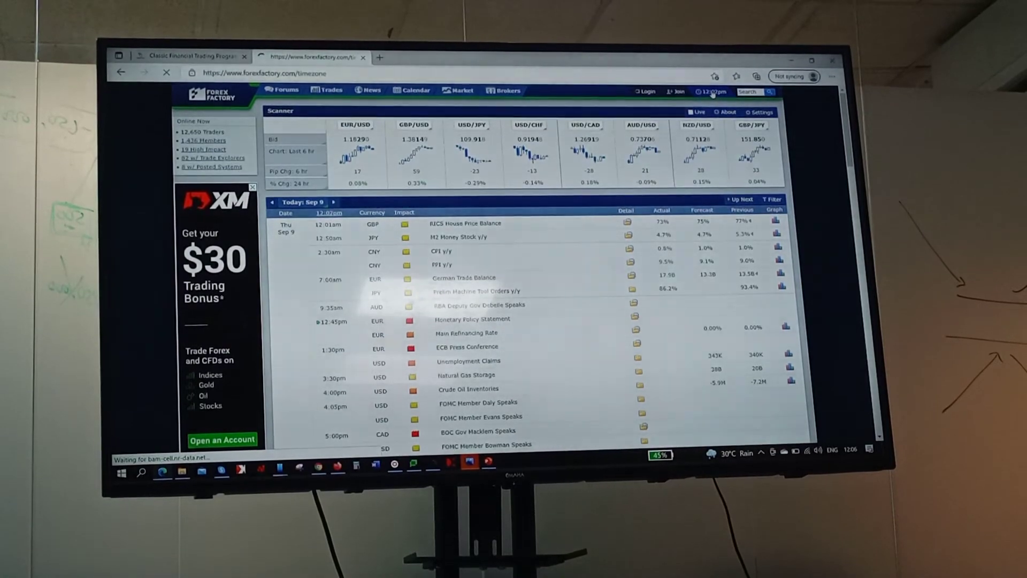
# Choose (GMT+01:00) West Central Africa as the time zone and save the settings.
pyautogui.click(714, 91)
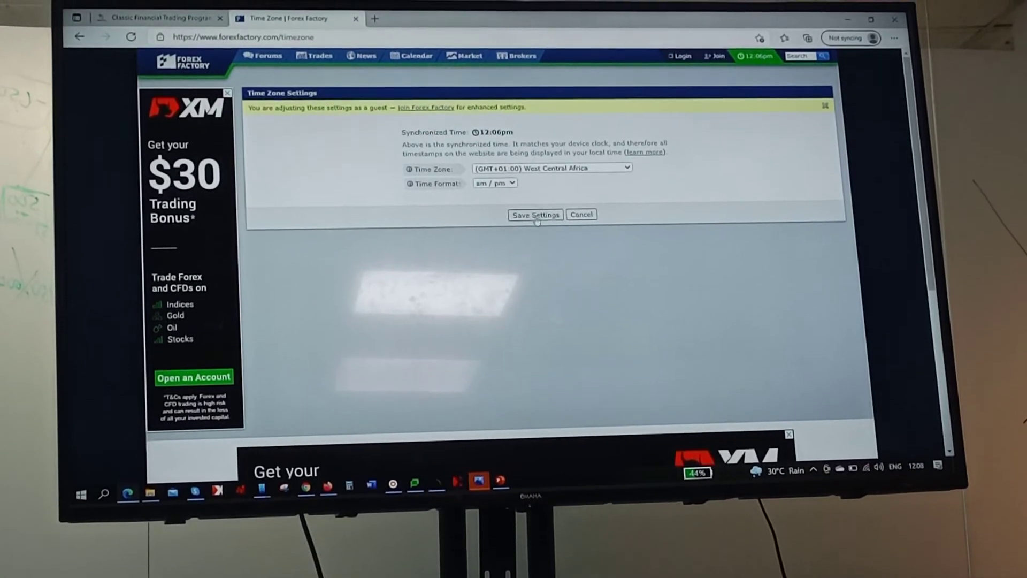
pyautogui.click(535, 214)
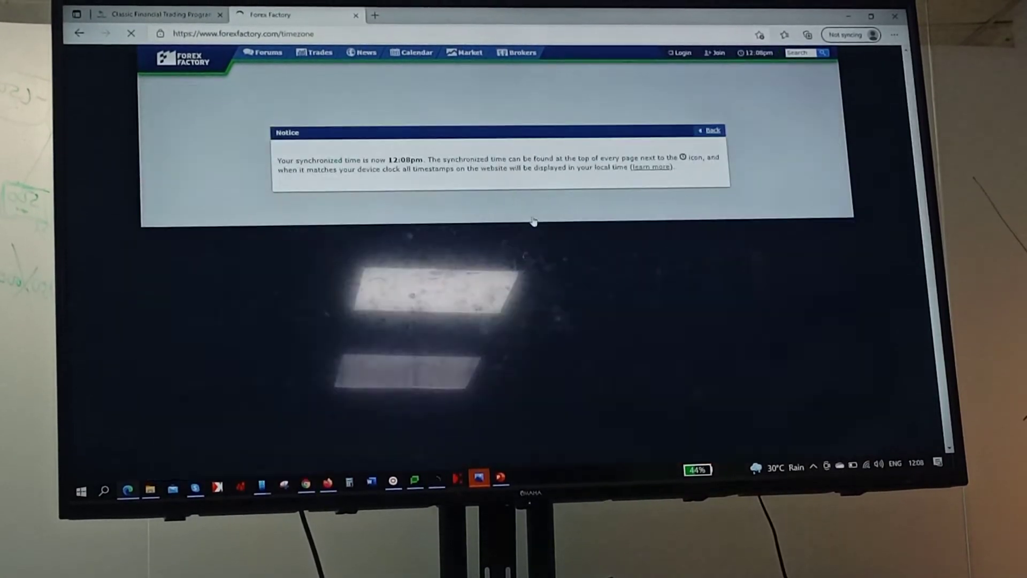